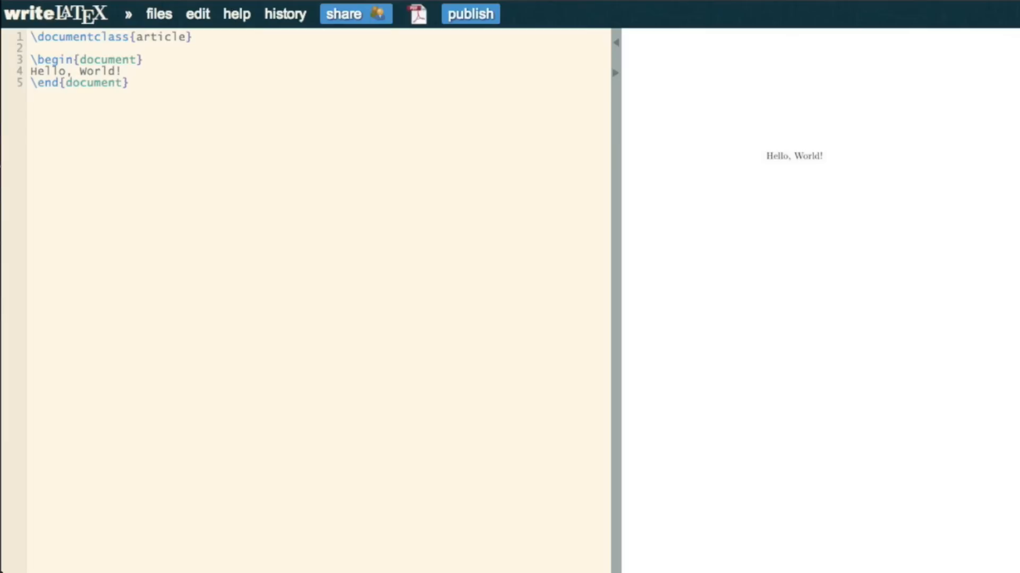
Start a blank preamble line below \documentclass and reopen the Untitled document.
left_click(34, 48)
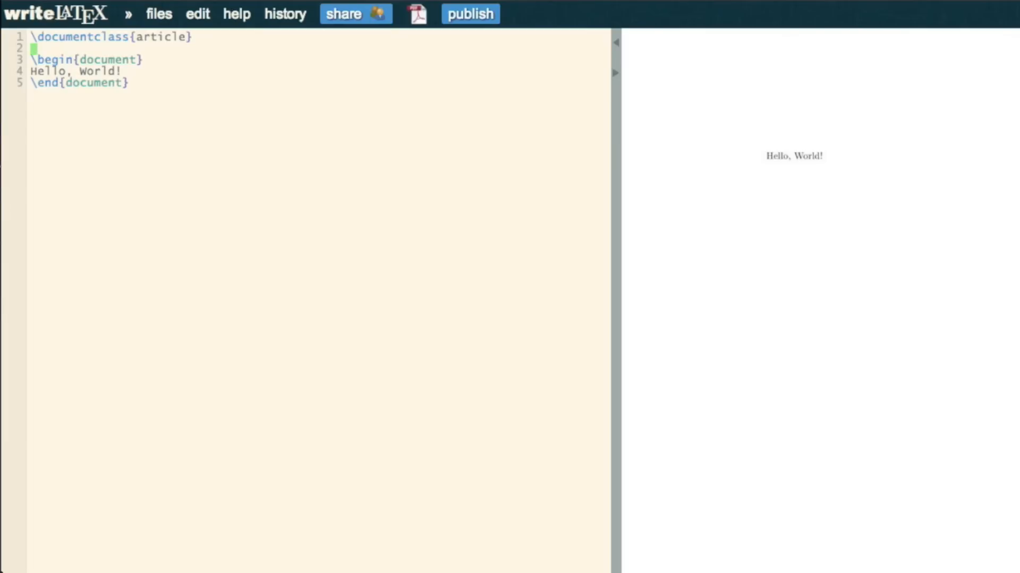
key("Enter")
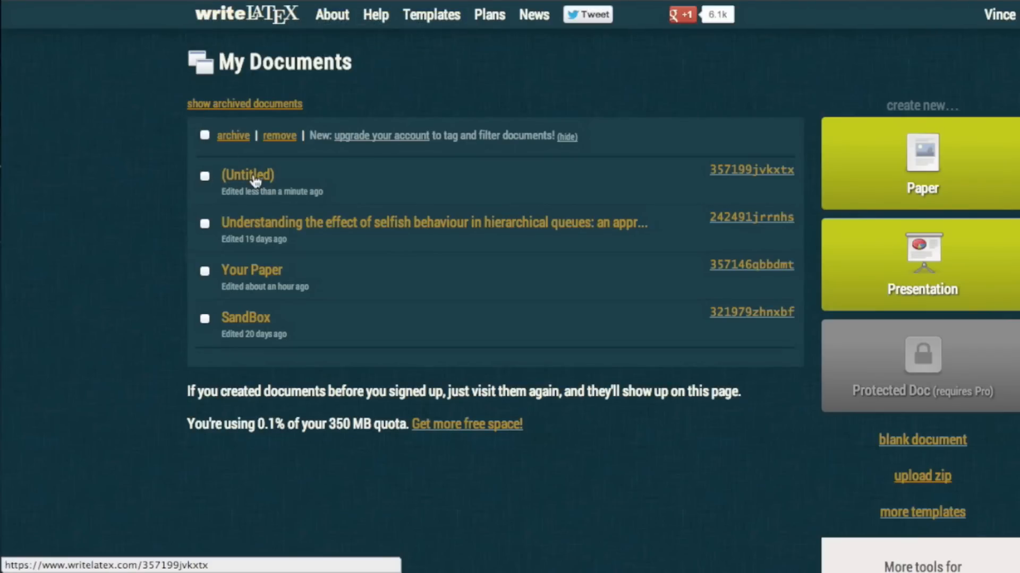
left_click(247, 174)
type("\\t")
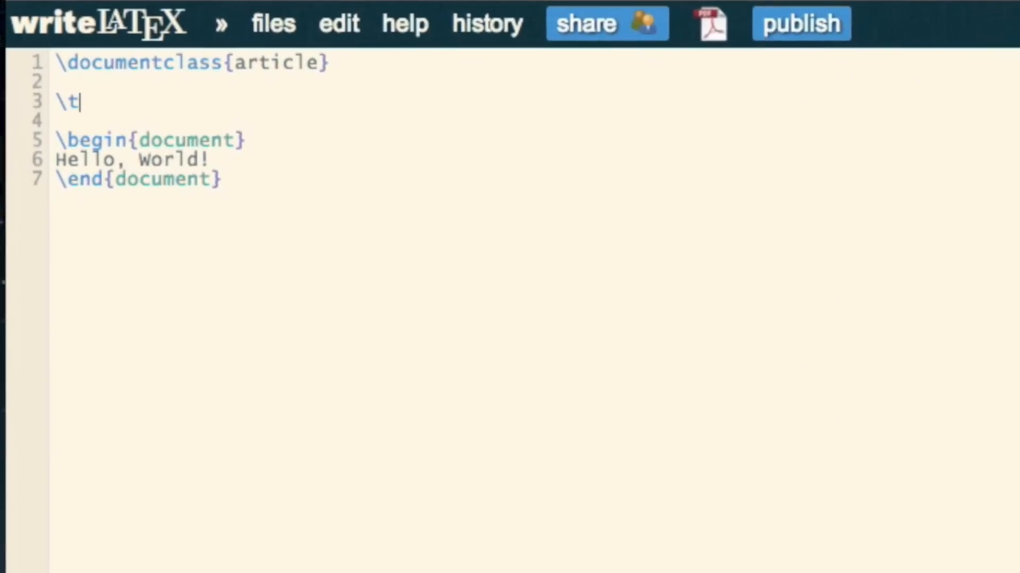
Add \title{Hello world}, \author{VK} and \date{15/9/2013} to the preamble.
type("itle{}")
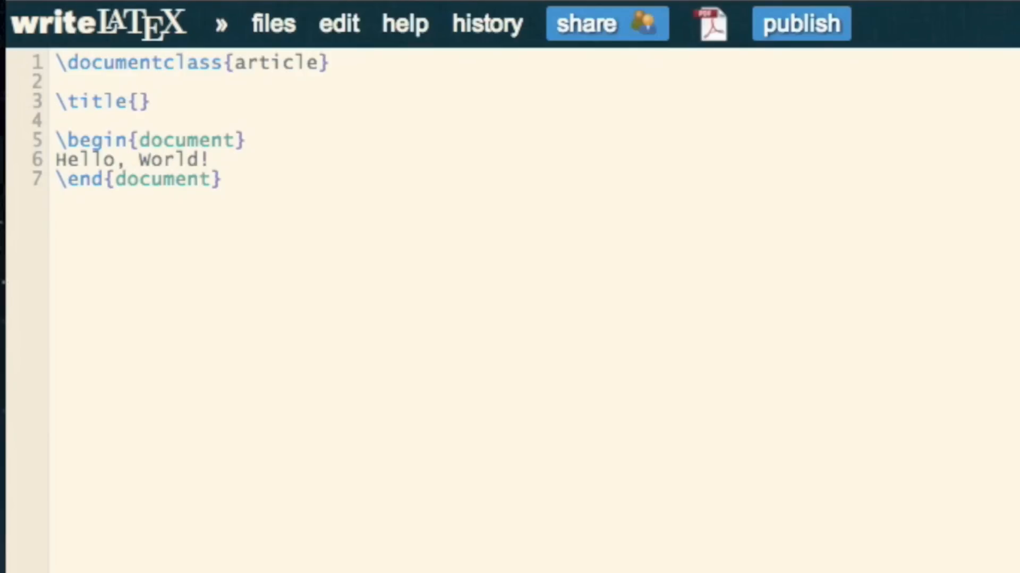
type("Hello")
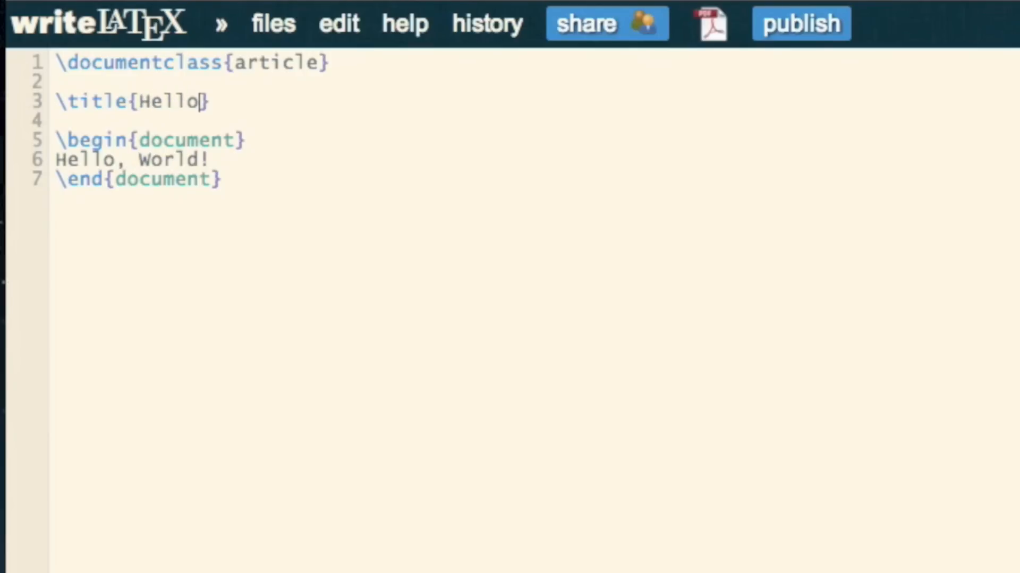
type("world")
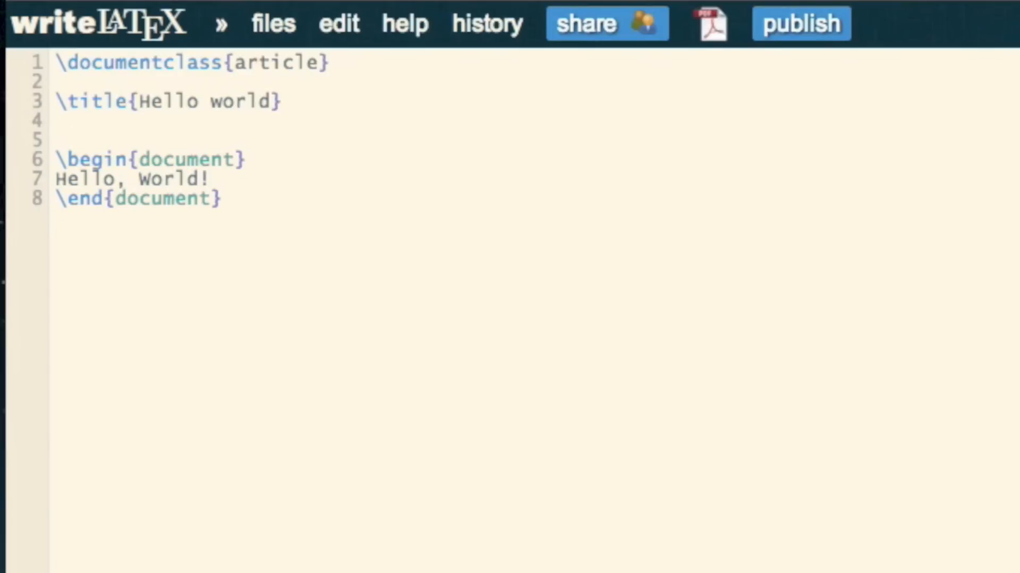
type("\\author")
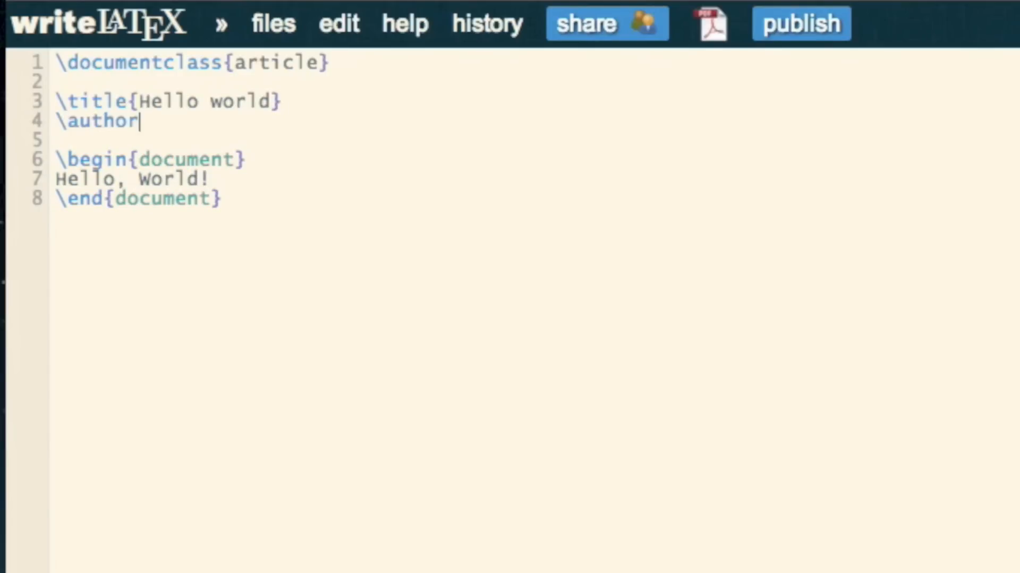
type("{VK}")
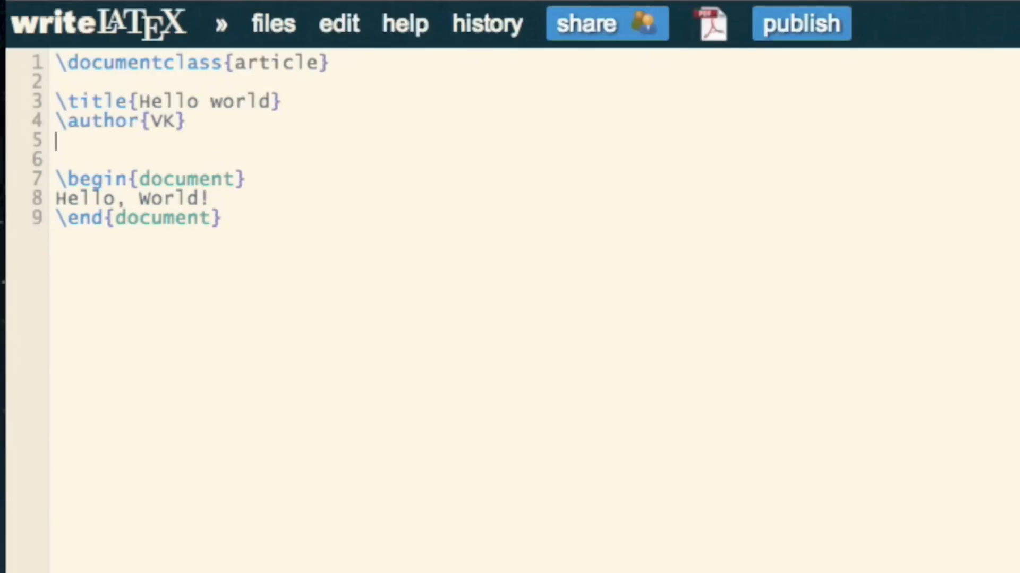
type("\\date{}")
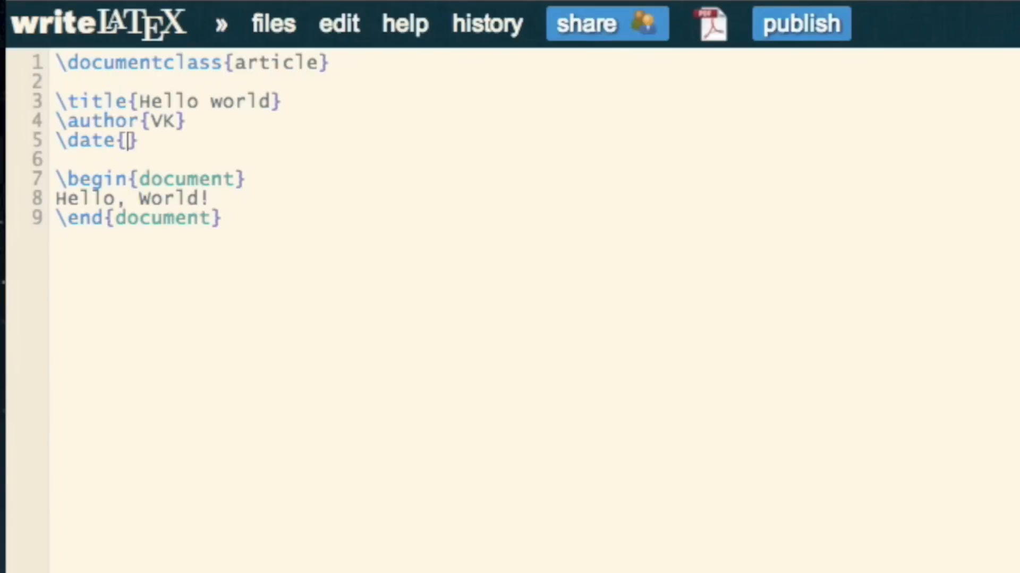
type("15")
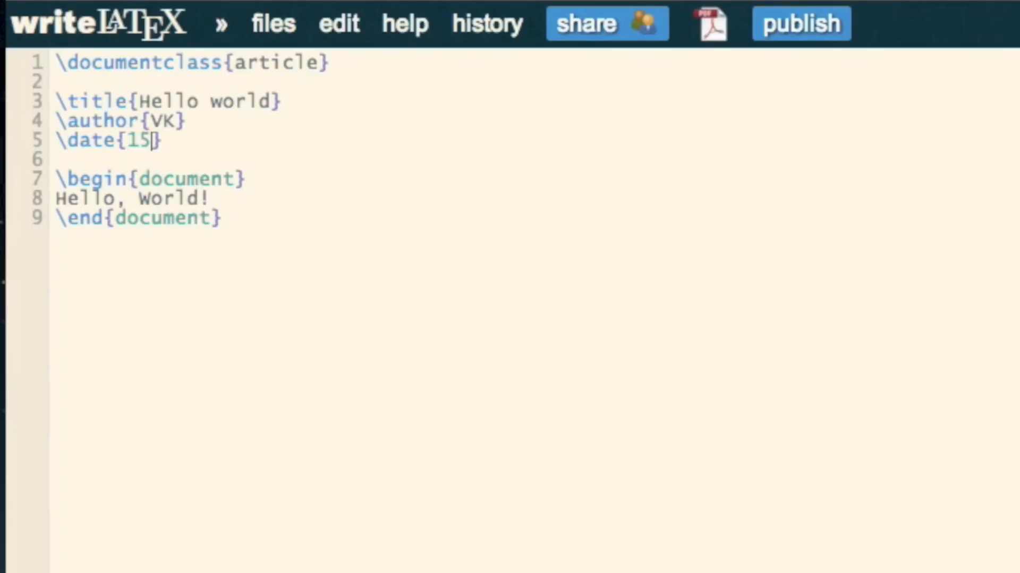
type("/9/2013")
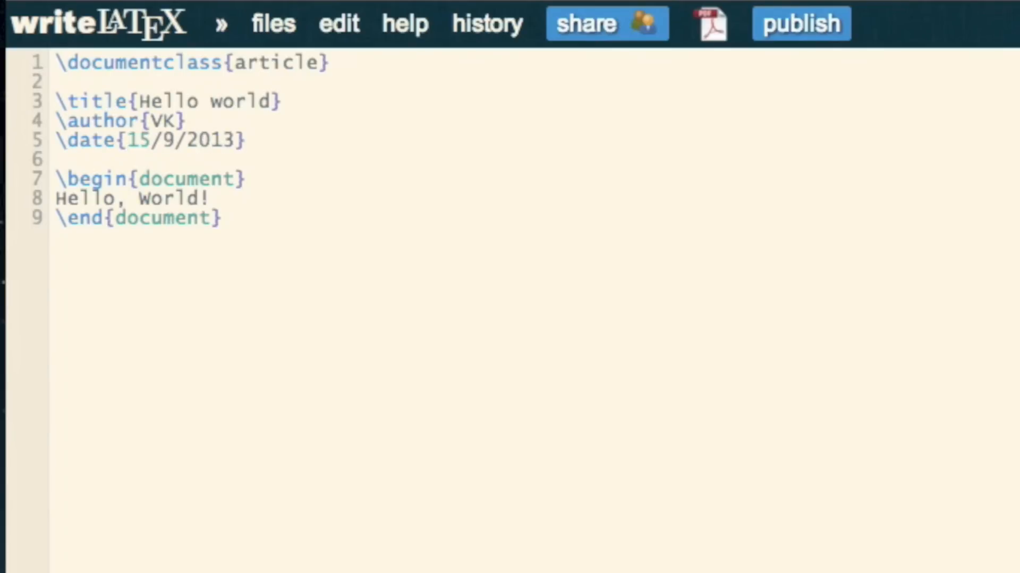
Return to My Documents and reopen the project, now listed as Hello world.
left_click(712, 25)
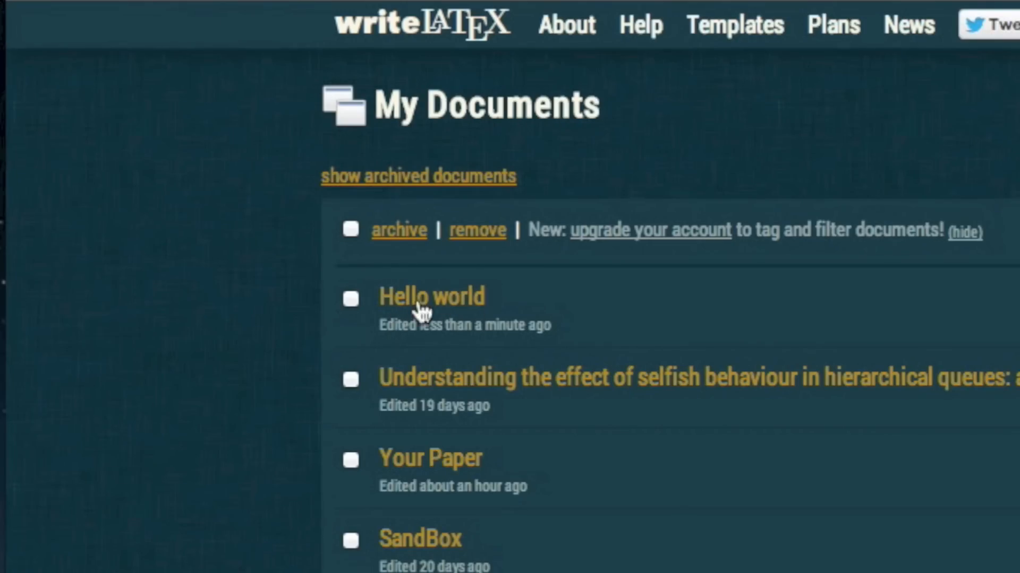
left_click(430, 296)
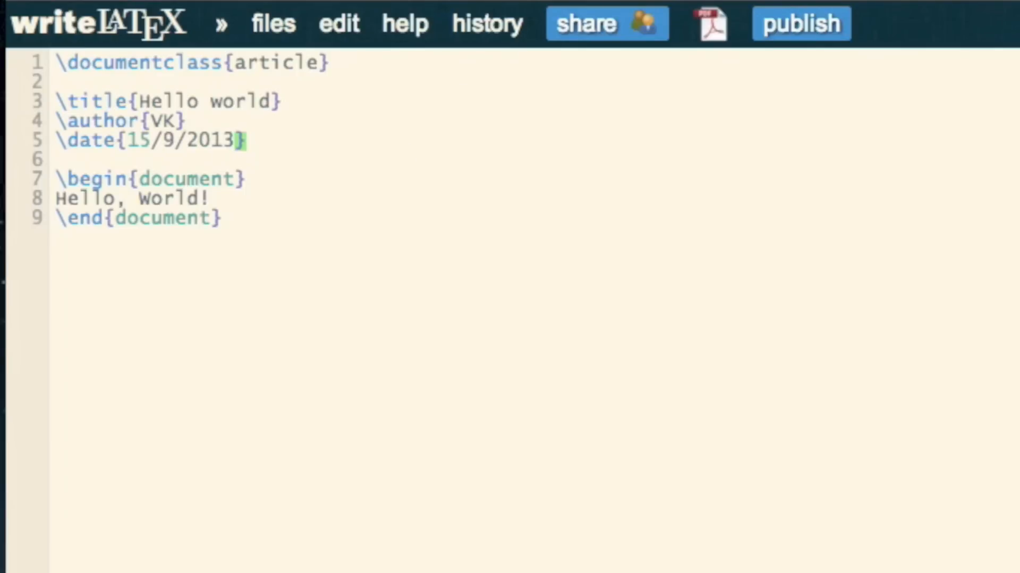
Insert \maketitle on a new line right after \begin{document}.
key("enter")
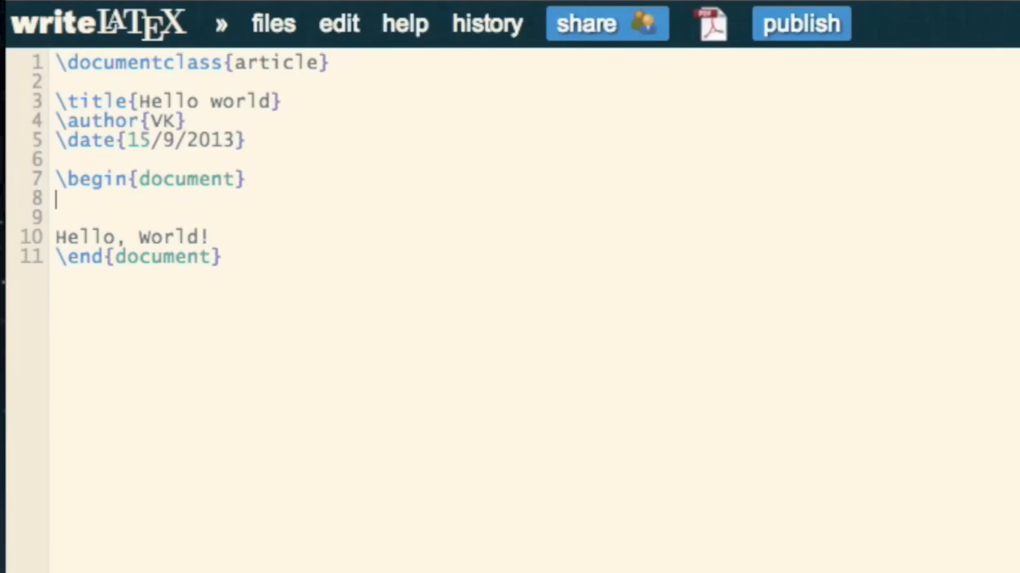
type("\\maket")
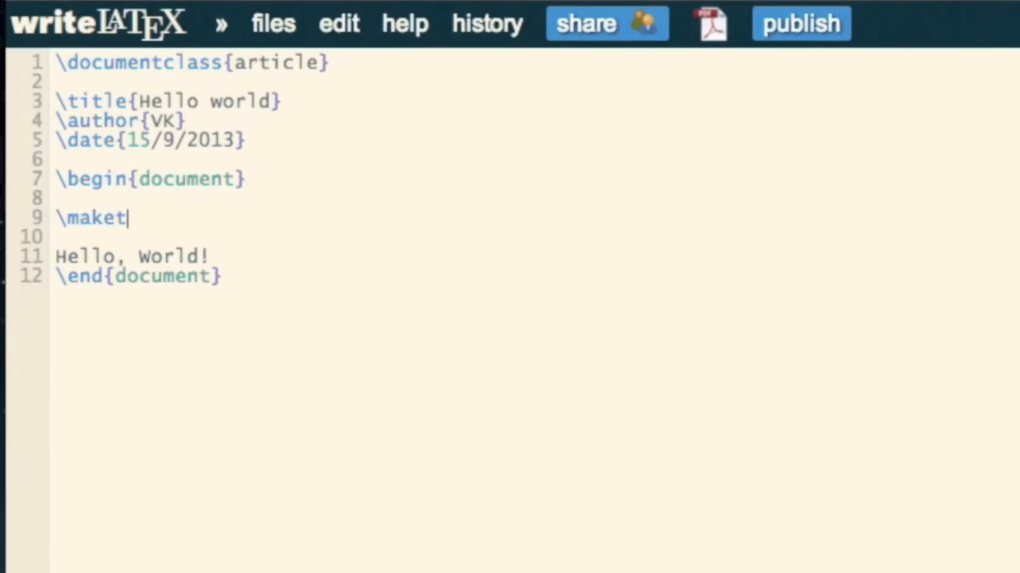
type("itle")
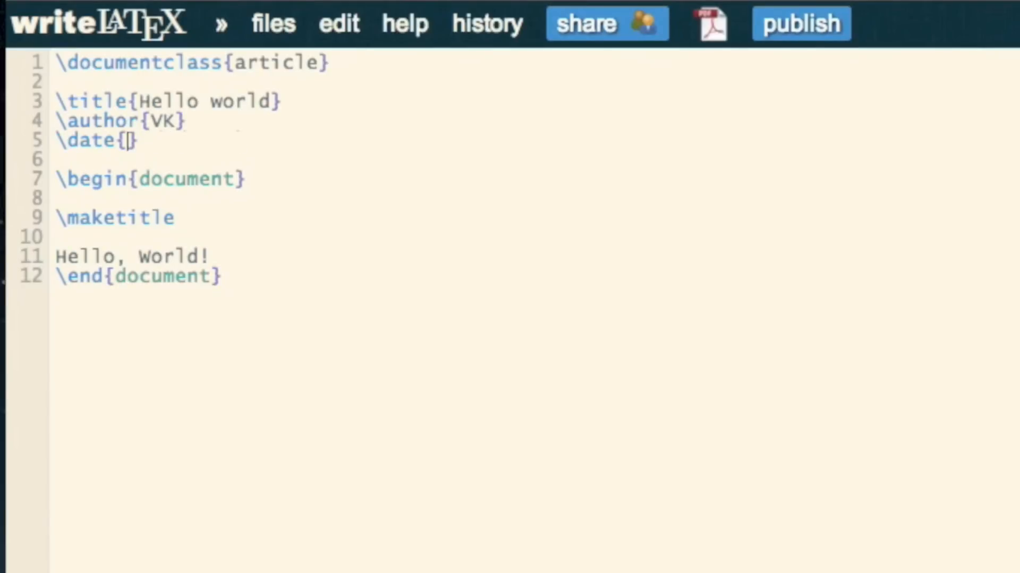
Set the date to \today and compile the preview showing the Hello world / VK title block.
type("\\today")
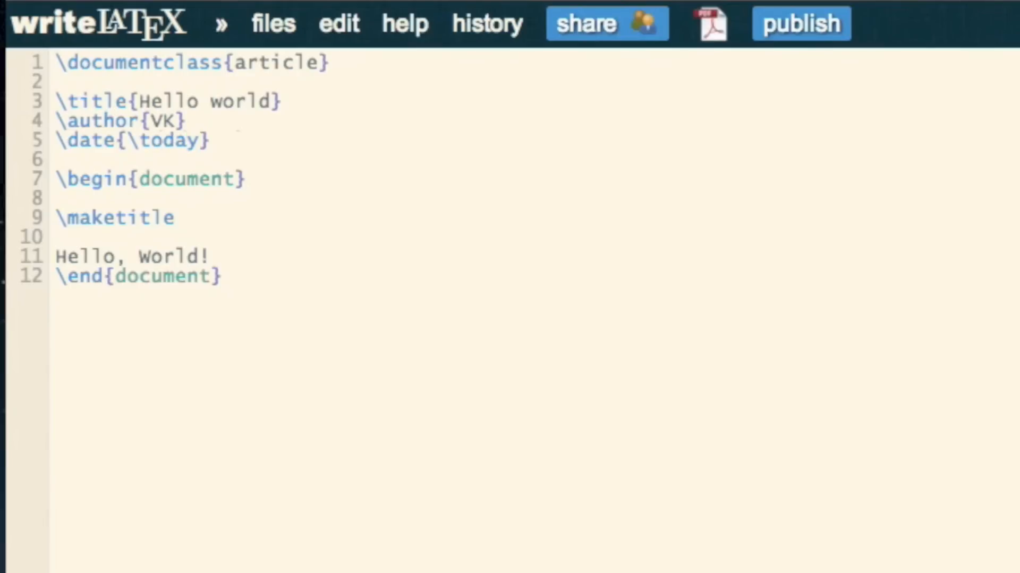
left_click(710, 24)
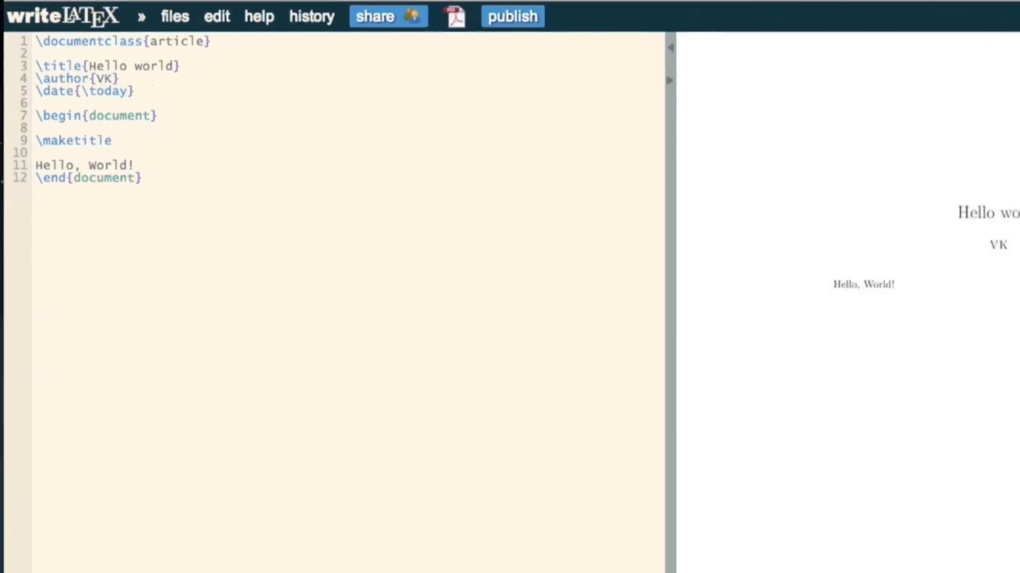